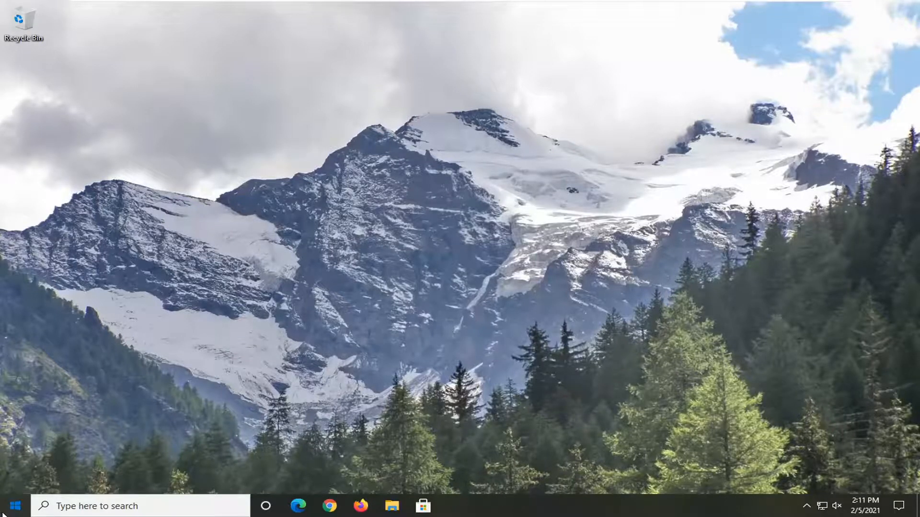
Search 'device manager' from the Start menu and launch Device Manager.
{"action": "type", "text": "d"}
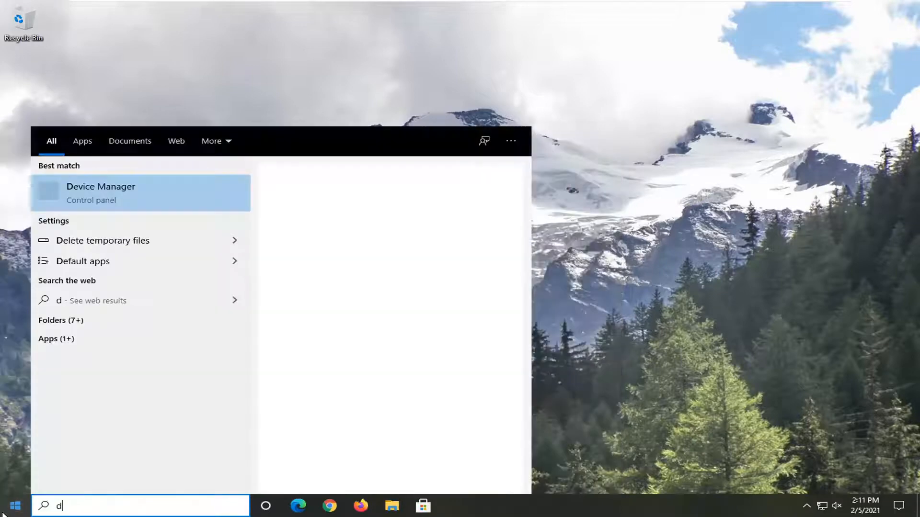
{"action": "type", "text": "evice manager"}
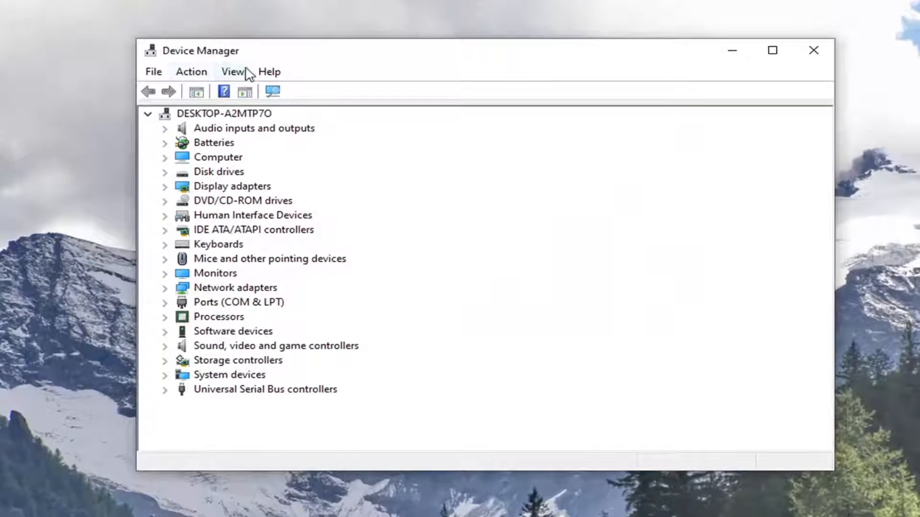
Enable Show hidden devices from the View menu and scroll the device tree.
{"action": "left_click", "coordinate": [232, 71]}
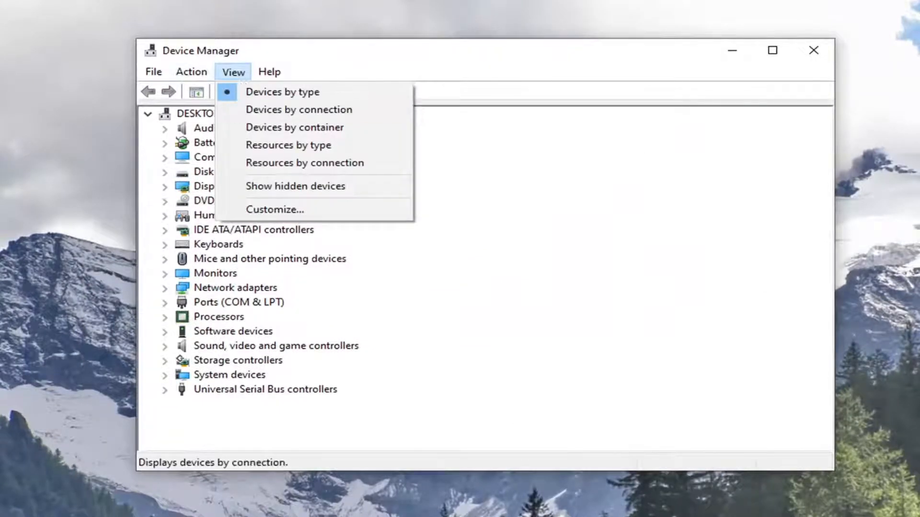
{"action": "left_click", "coordinate": [295, 186]}
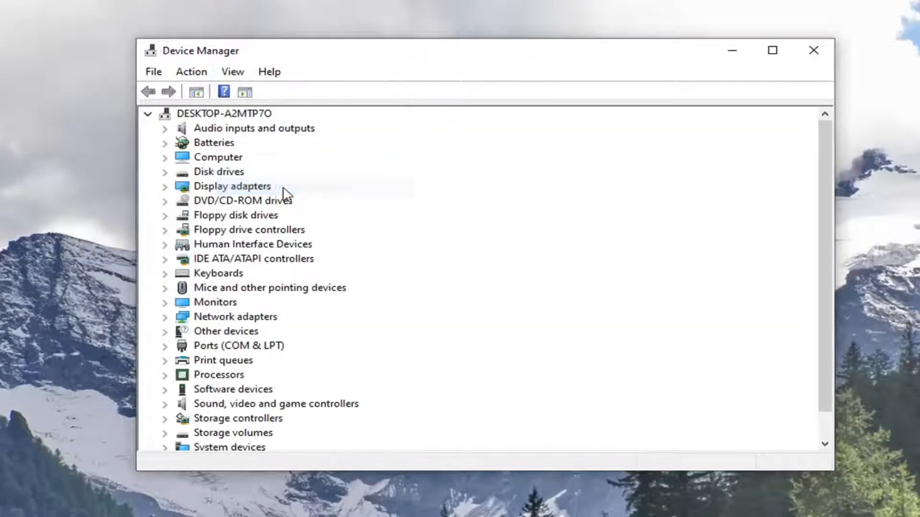
{"action": "scroll", "scroll_direction": "down", "scroll_amount": 3}
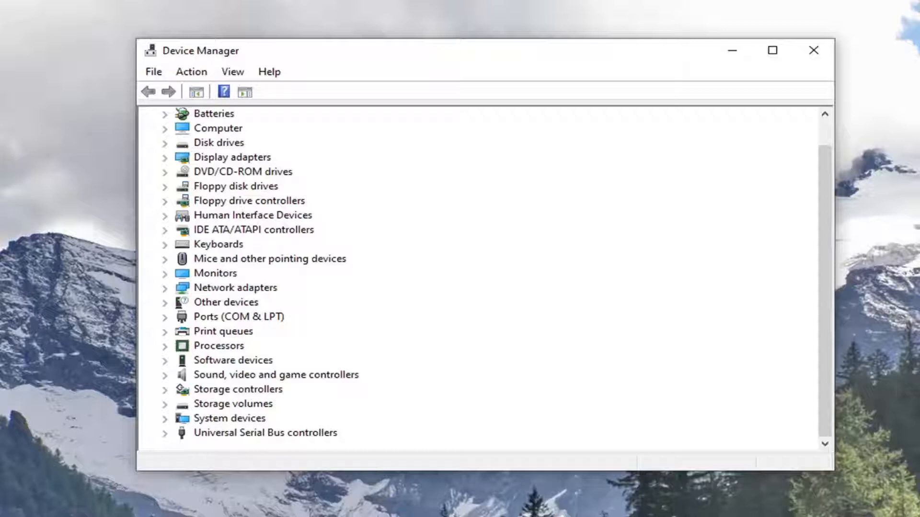
Expand Universal Serial Bus controllers to list its hubs and host controllers.
{"action": "left_click", "coordinate": [265, 433]}
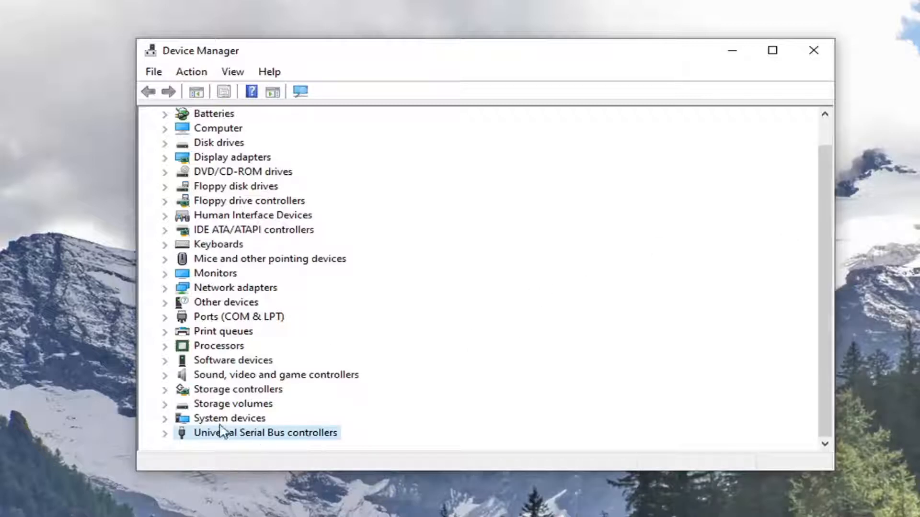
{"action": "mouse_move", "coordinate": [270, 432]}
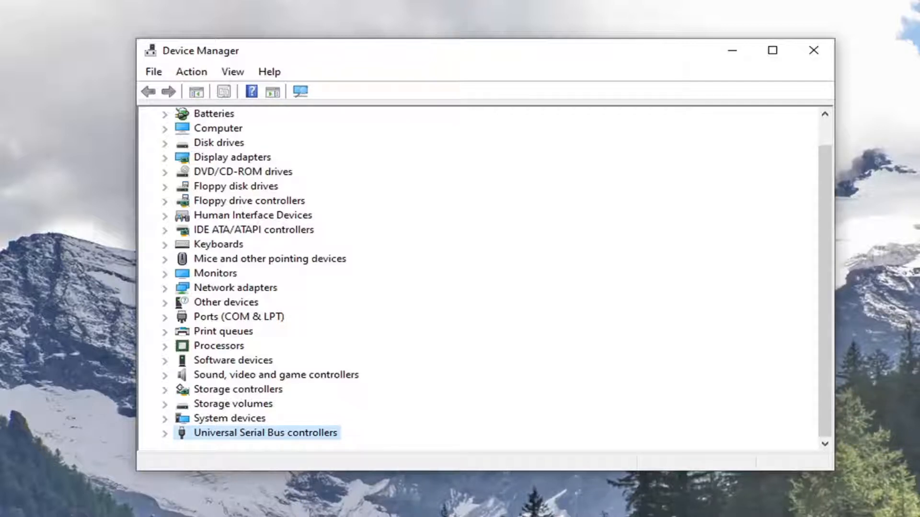
{"action": "left_click", "coordinate": [165, 433]}
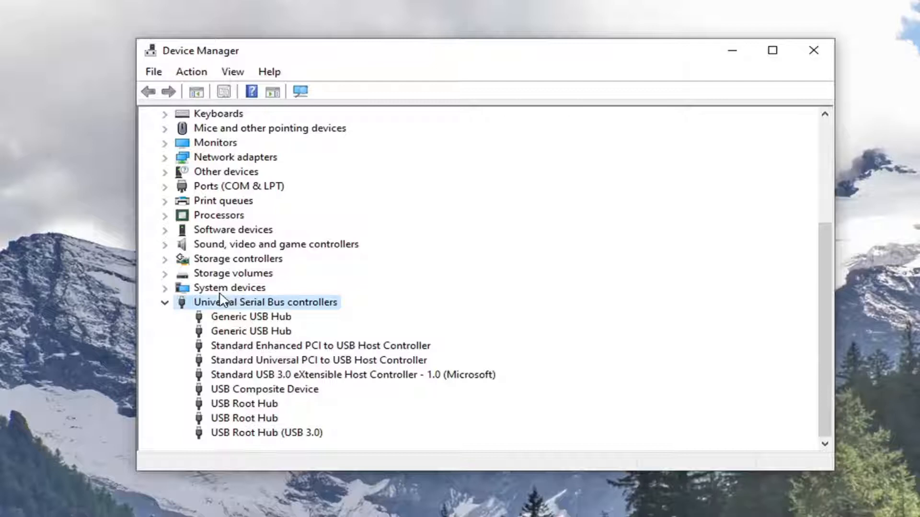
Uninstall the first Generic USB Hub via its context menu and confirm.
{"action": "right_click", "coordinate": [250, 316]}
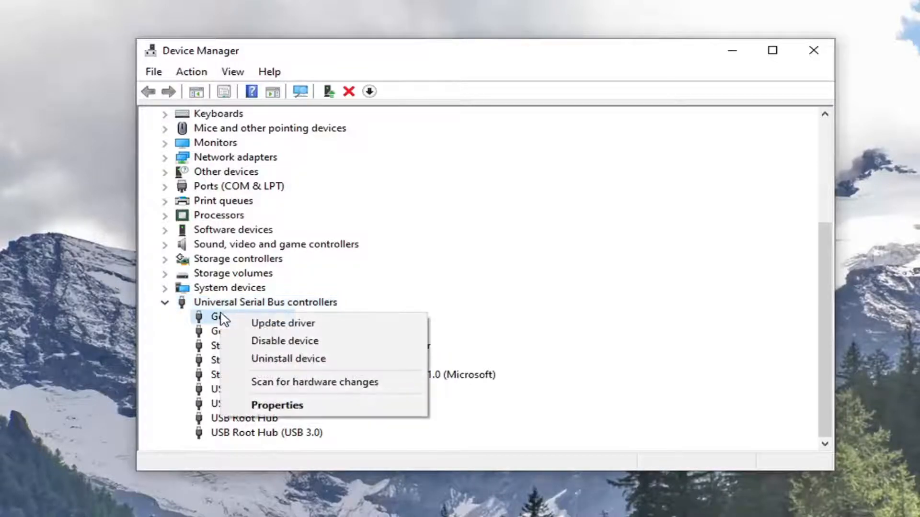
{"action": "mouse_move", "coordinate": [288, 358]}
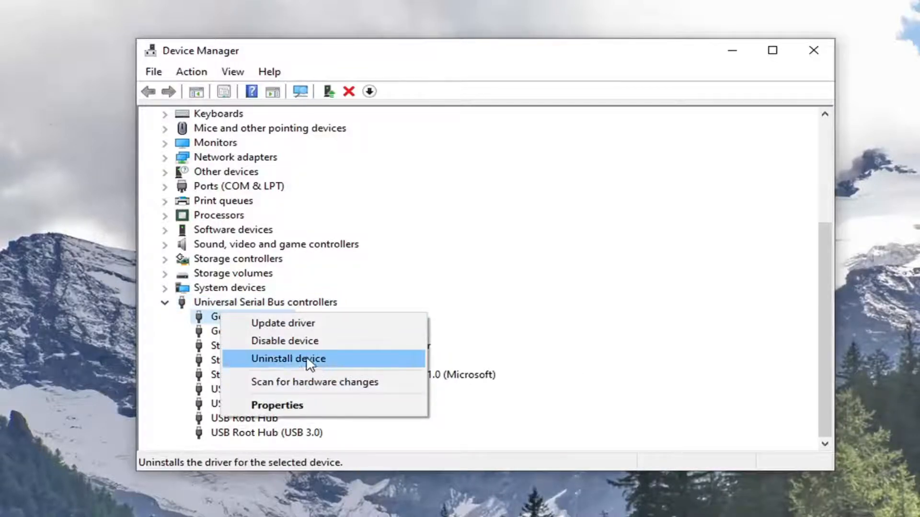
{"action": "left_click", "coordinate": [289, 358]}
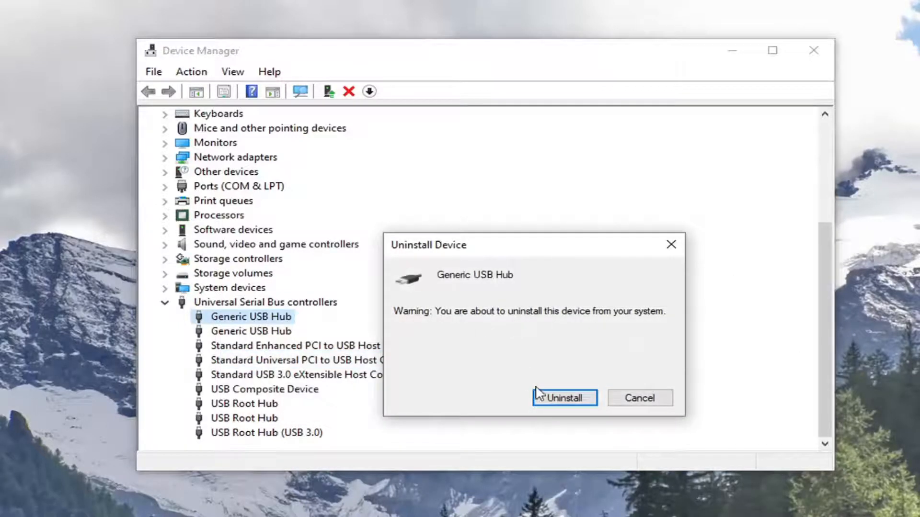
{"action": "left_click", "coordinate": [564, 398]}
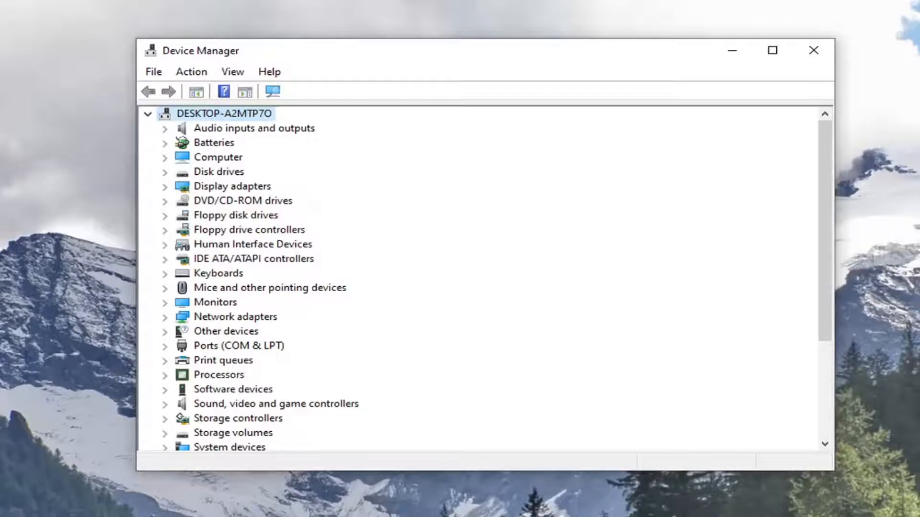
{"action": "mouse_move", "coordinate": [47, 480]}
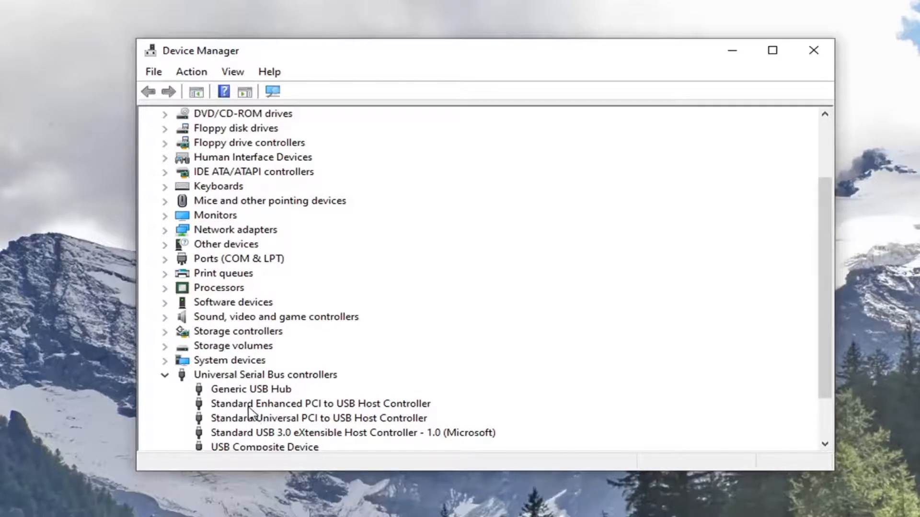
Bring up the context menu for the remaining Generic USB Hub.
{"action": "right_click", "coordinate": [250, 389]}
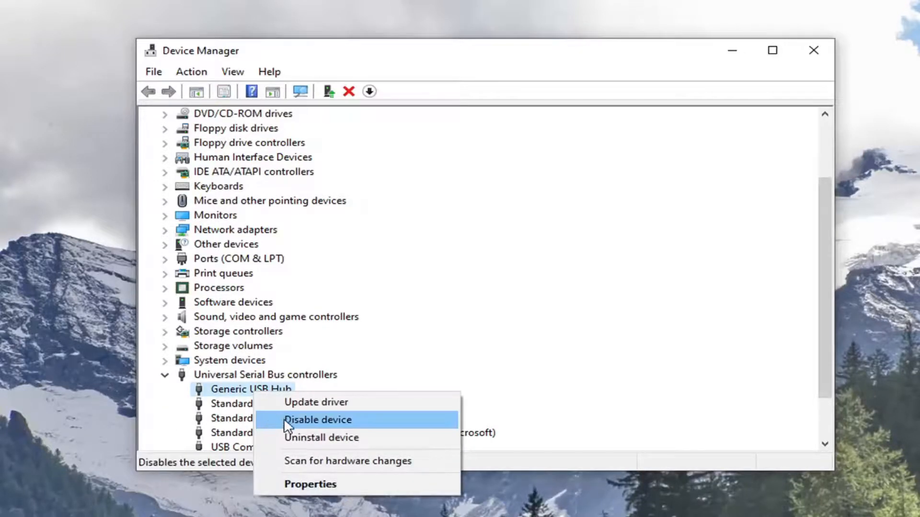